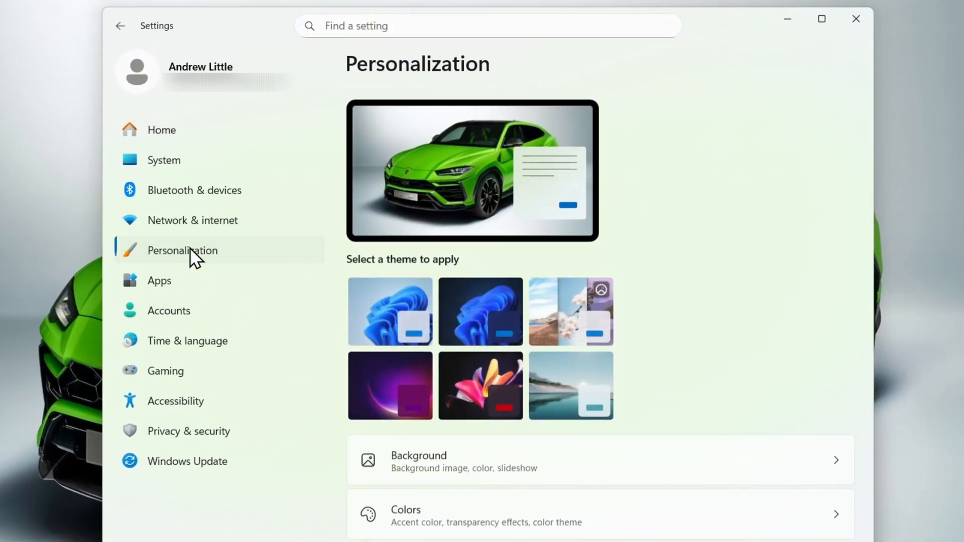
Step: Scroll the Personalization page down to reach the Lock screen settings
{"action": "scroll", "scroll_direction": "down", "scroll_amount": 3}
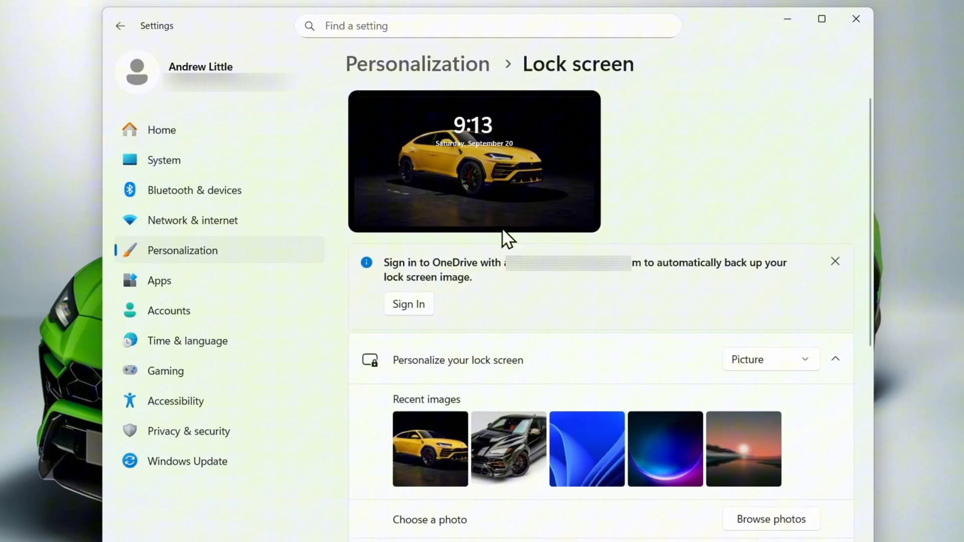
{"action": "mouse_move", "coordinate": [676, 197]}
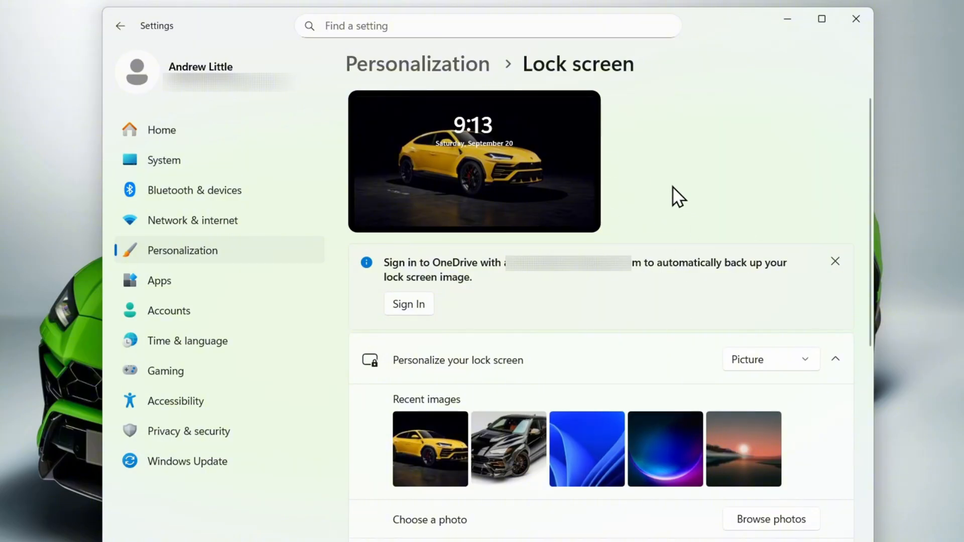
{"action": "mouse_move", "coordinate": [897, 353]}
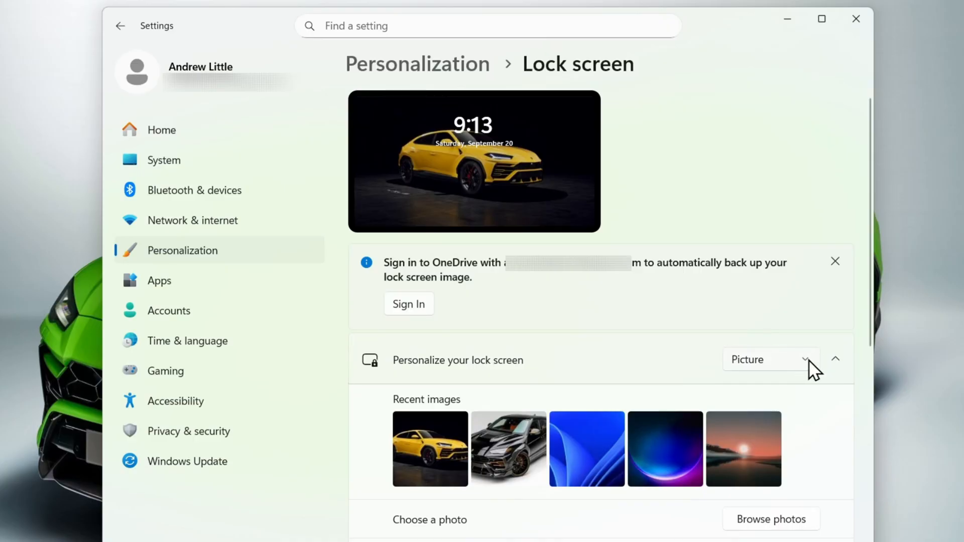
{"action": "mouse_move", "coordinate": [805, 366]}
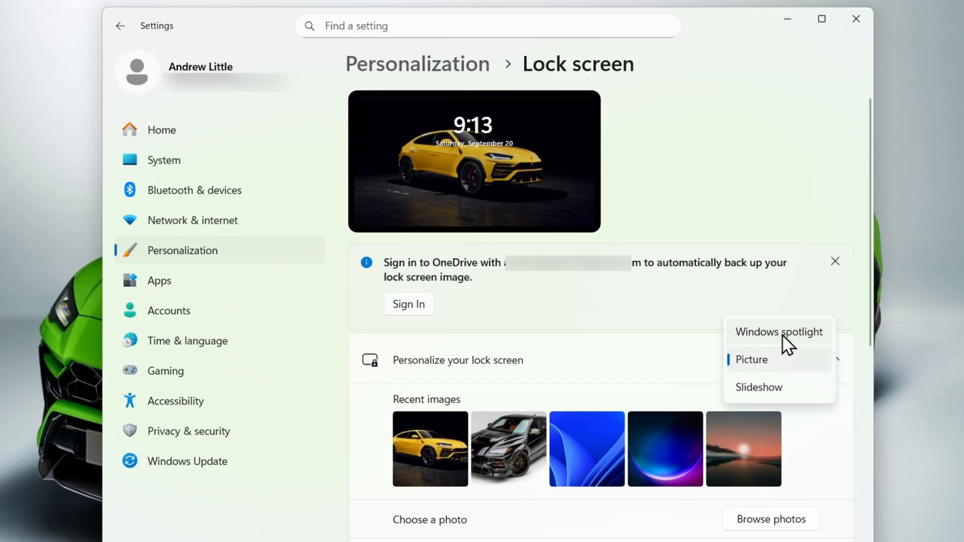
Step: Switch the lock screen background from Windows spotlight to Slideshow with the Pictures album
{"action": "left_click", "coordinate": [778, 332]}
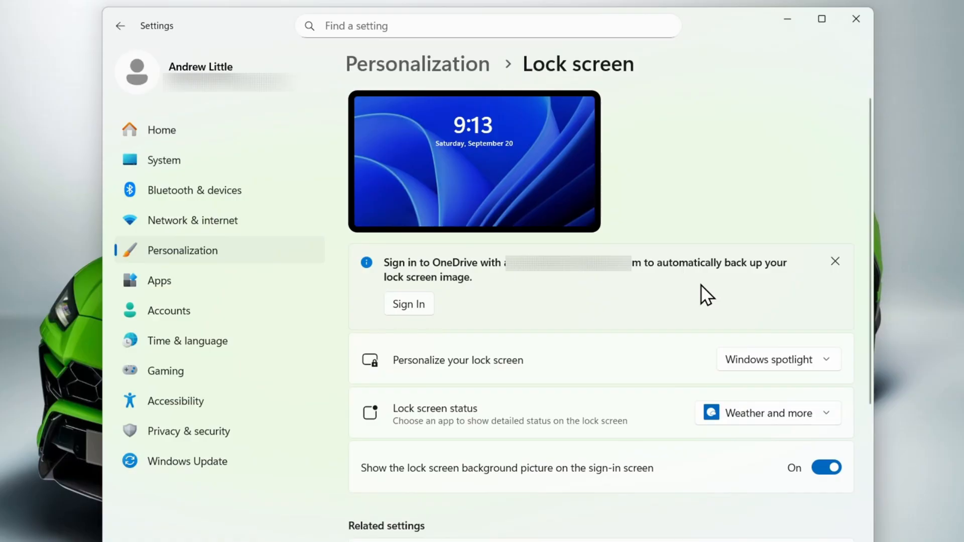
{"action": "mouse_move", "coordinate": [784, 380]}
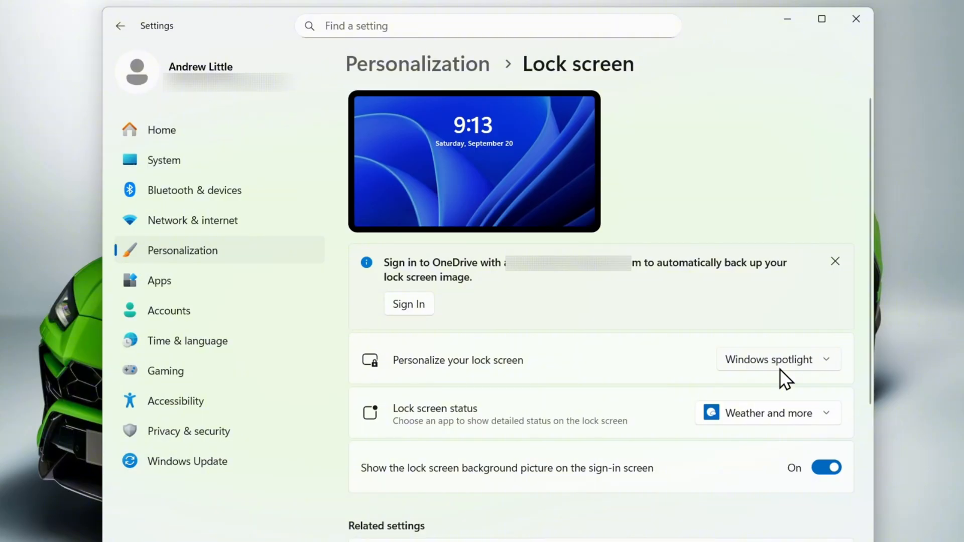
{"action": "left_click", "coordinate": [777, 359]}
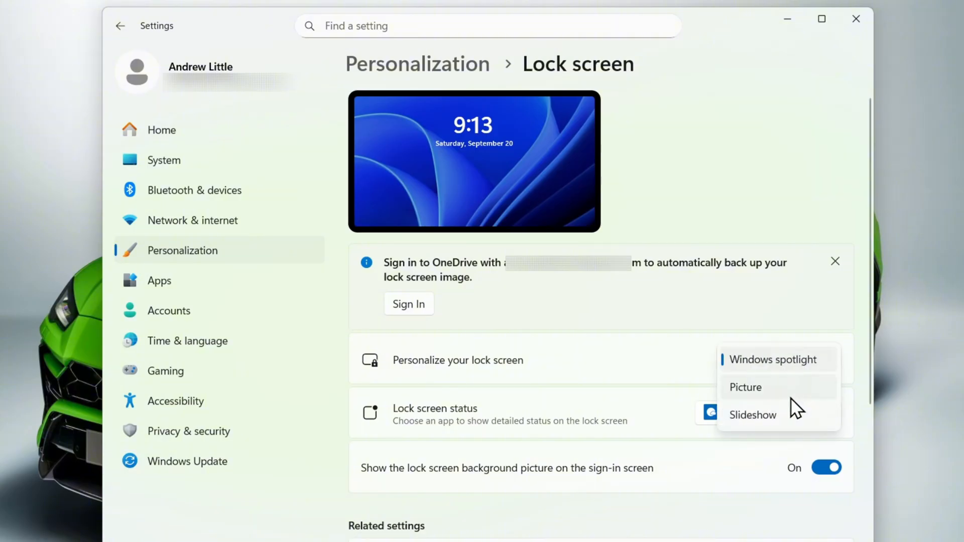
{"action": "left_click", "coordinate": [752, 415]}
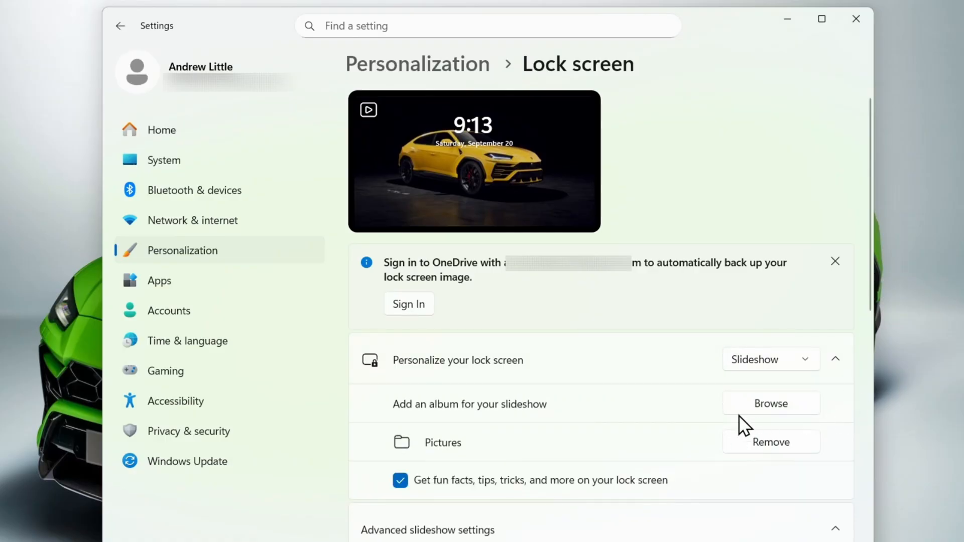
{"action": "mouse_move", "coordinate": [590, 455]}
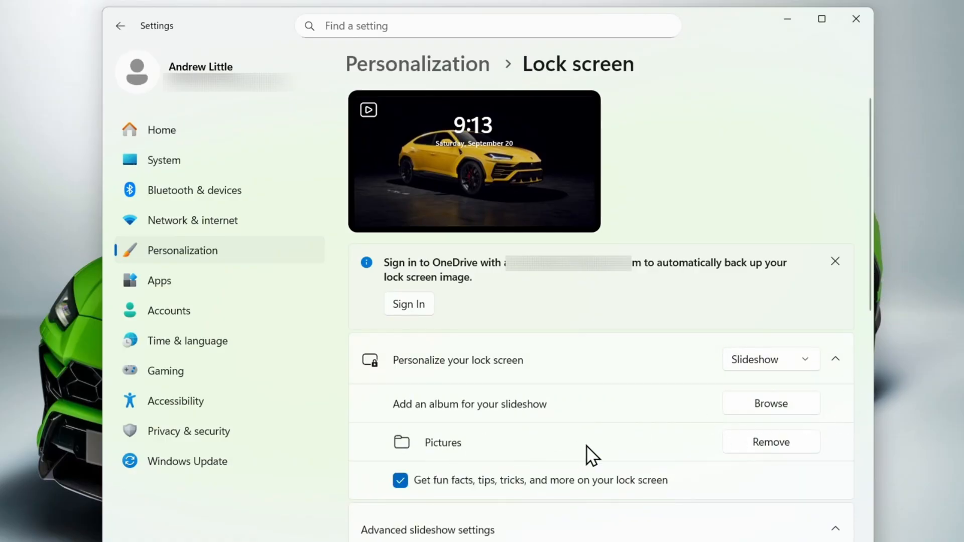
Step: Browse for a folder to add as a slideshow album, showing the folders inside Pictures
{"action": "left_click", "coordinate": [770, 403]}
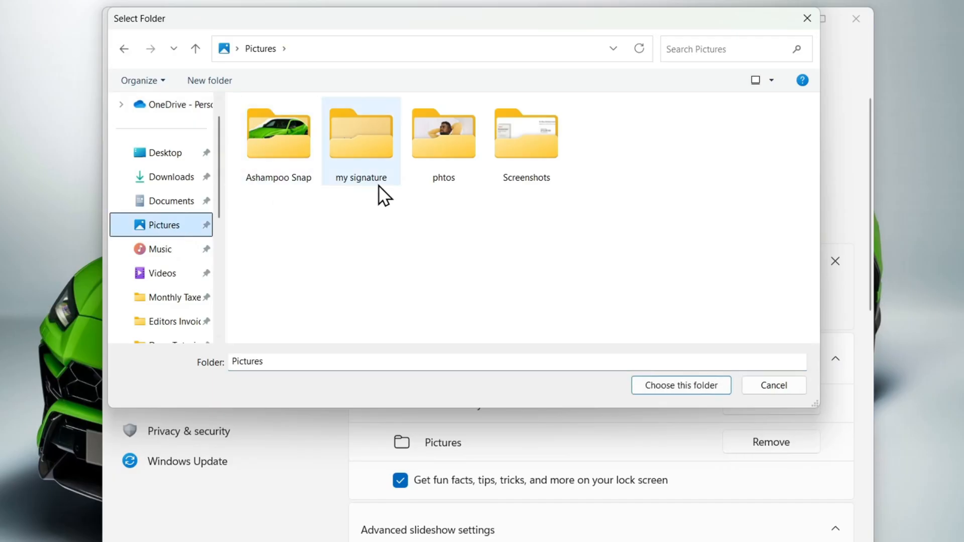
{"action": "mouse_move", "coordinate": [443, 132]}
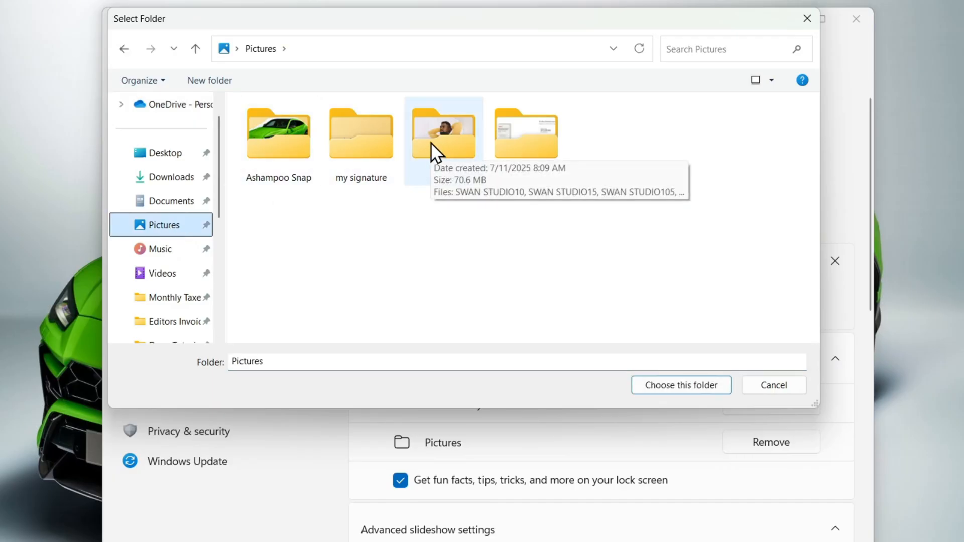
{"action": "mouse_move", "coordinate": [811, 396]}
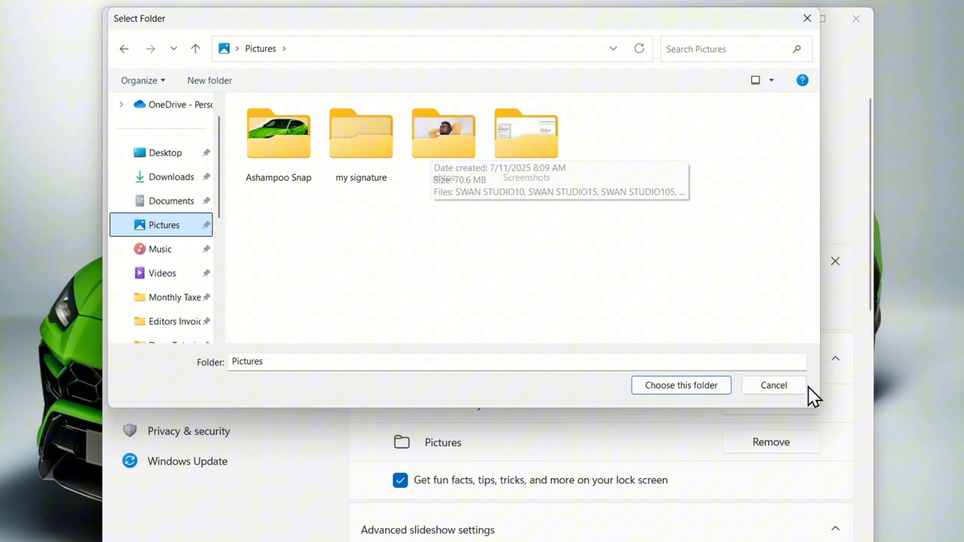
Step: Cancel the Select Folder dialog, leaving Pictures as the only slideshow album
{"action": "left_click", "coordinate": [773, 385]}
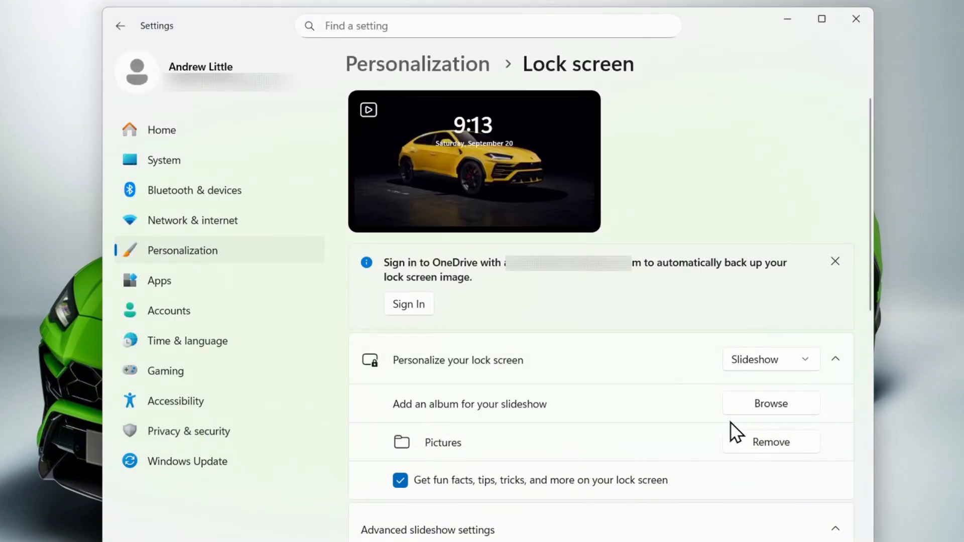
{"action": "mouse_move", "coordinate": [692, 339]}
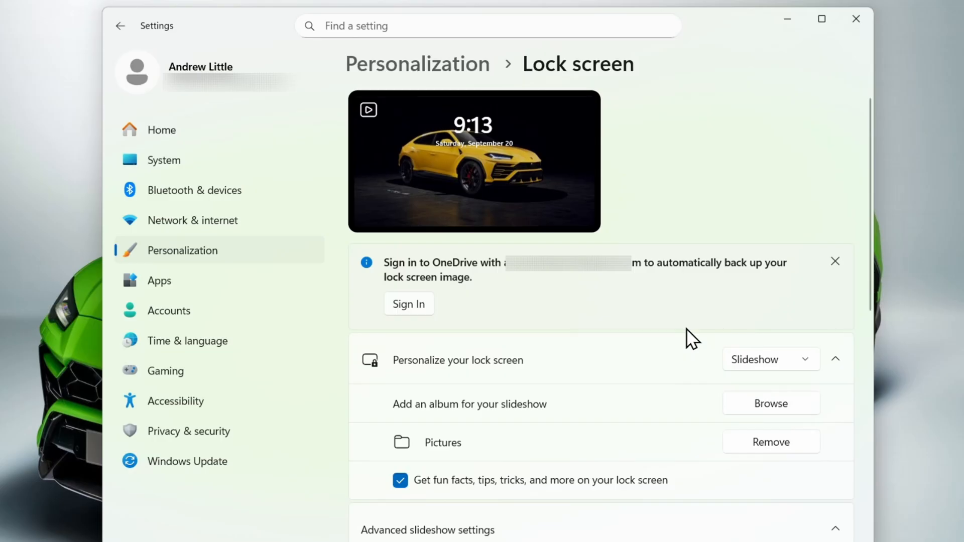
{"action": "mouse_move", "coordinate": [739, 328]}
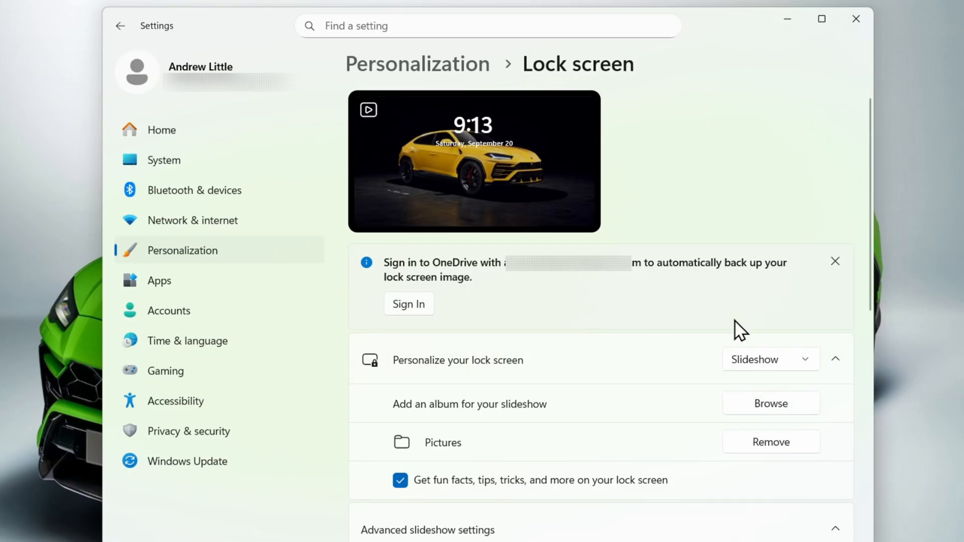
{"action": "mouse_move", "coordinate": [684, 415]}
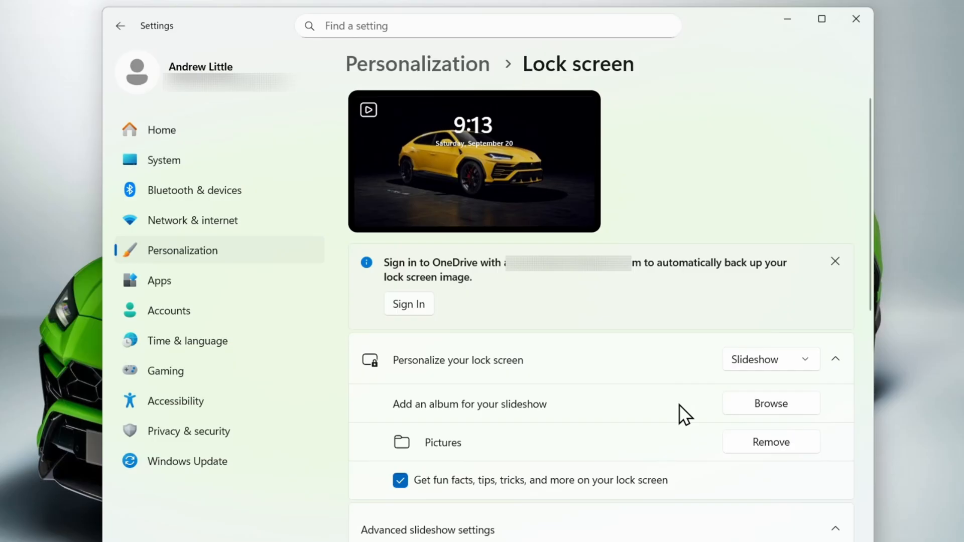
{"action": "mouse_move", "coordinate": [650, 318]}
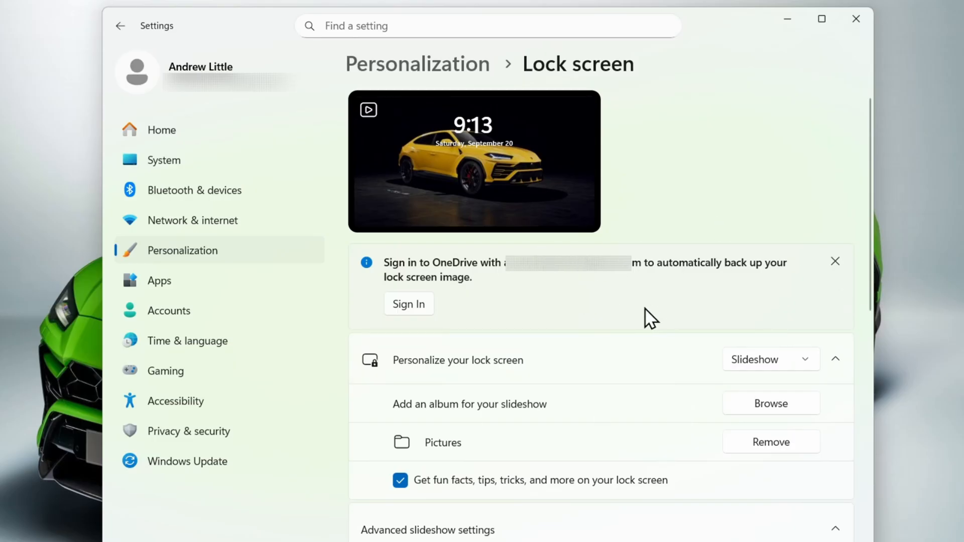
{"action": "mouse_move", "coordinate": [698, 289]}
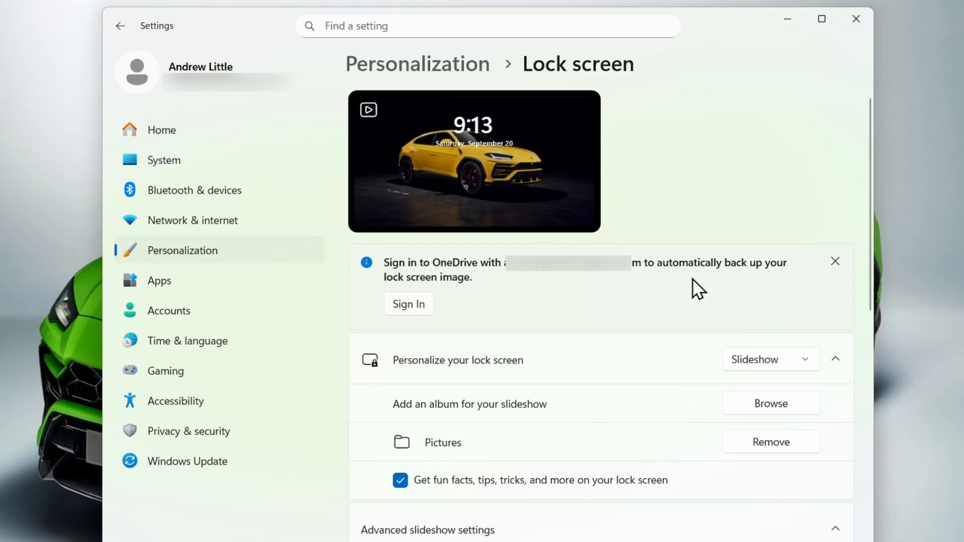
{"action": "scroll", "scroll_direction": "down", "scroll_amount": 3}
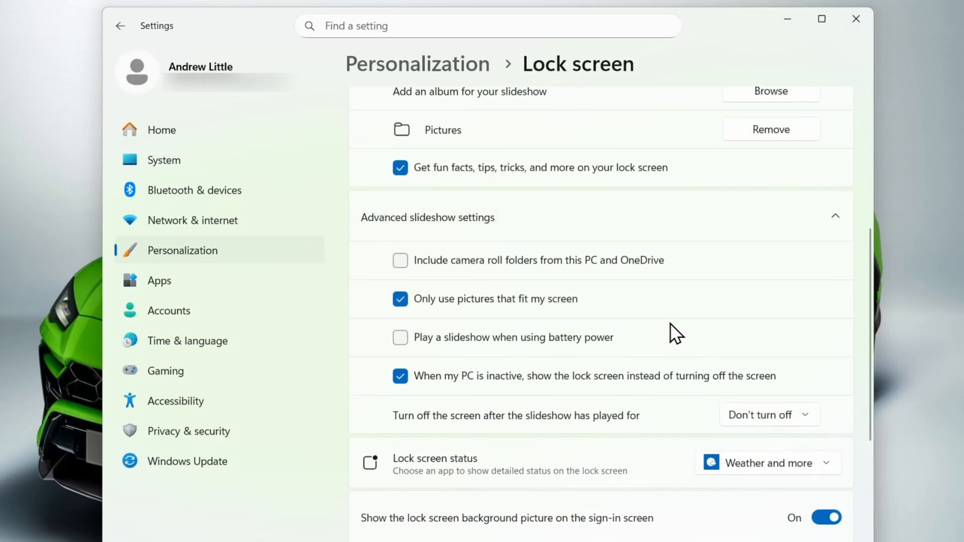
{"action": "mouse_move", "coordinate": [507, 255]}
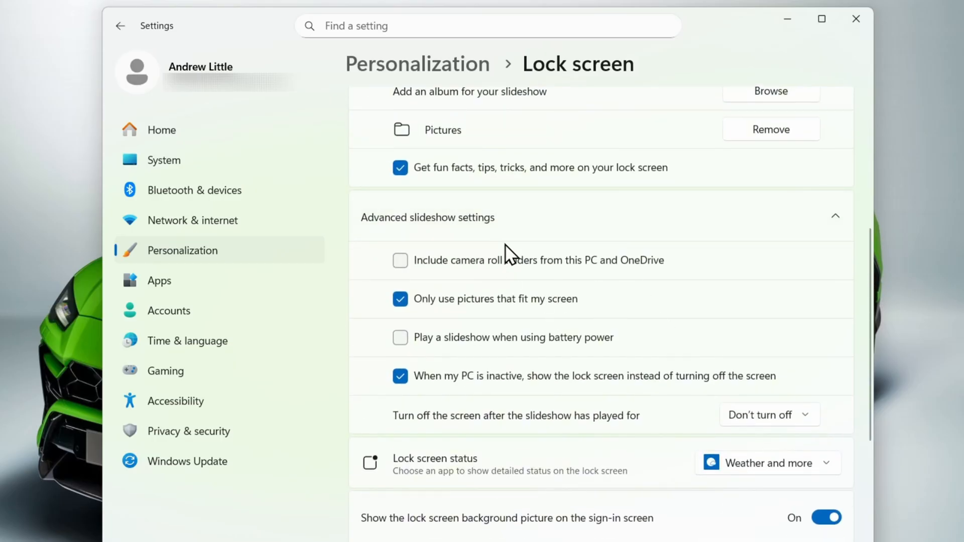
{"action": "mouse_move", "coordinate": [457, 322]}
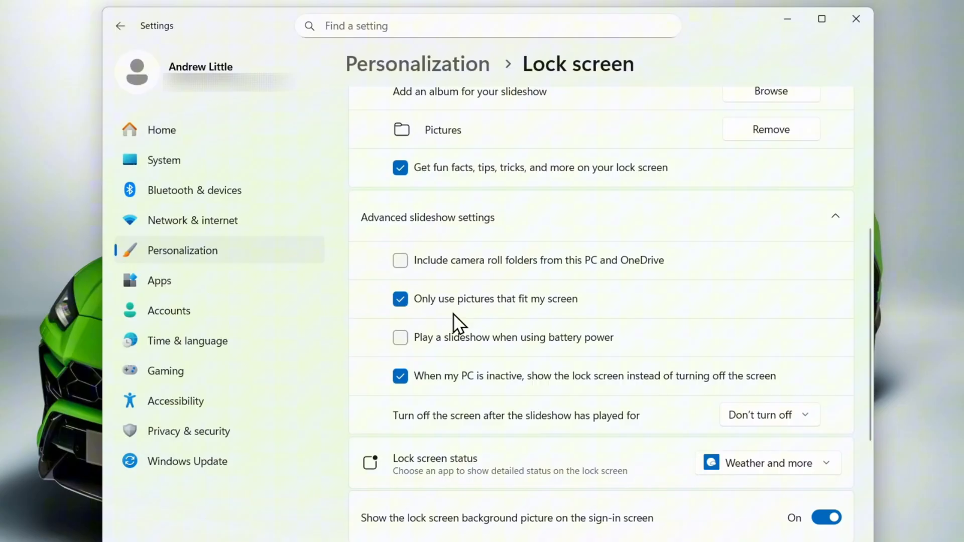
{"action": "mouse_move", "coordinate": [504, 347]}
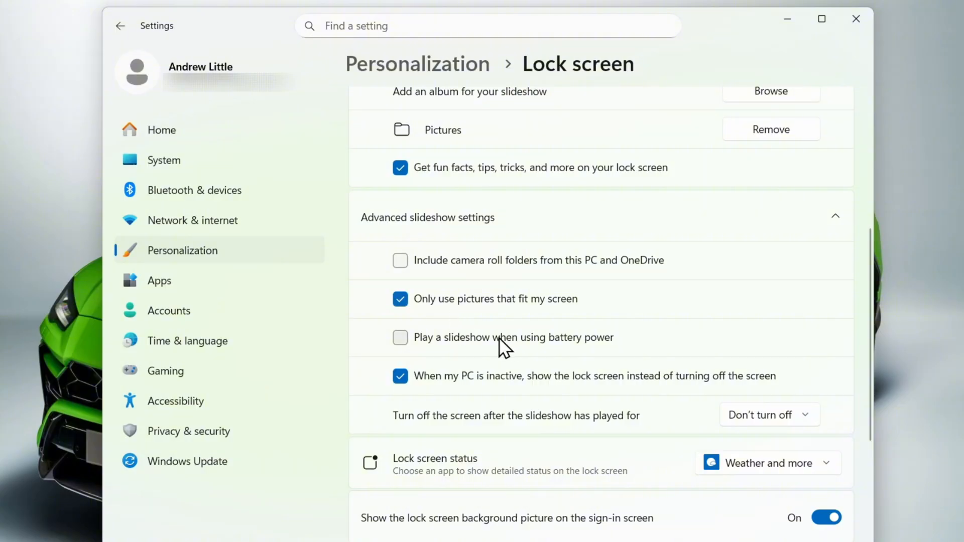
{"action": "mouse_move", "coordinate": [576, 375]}
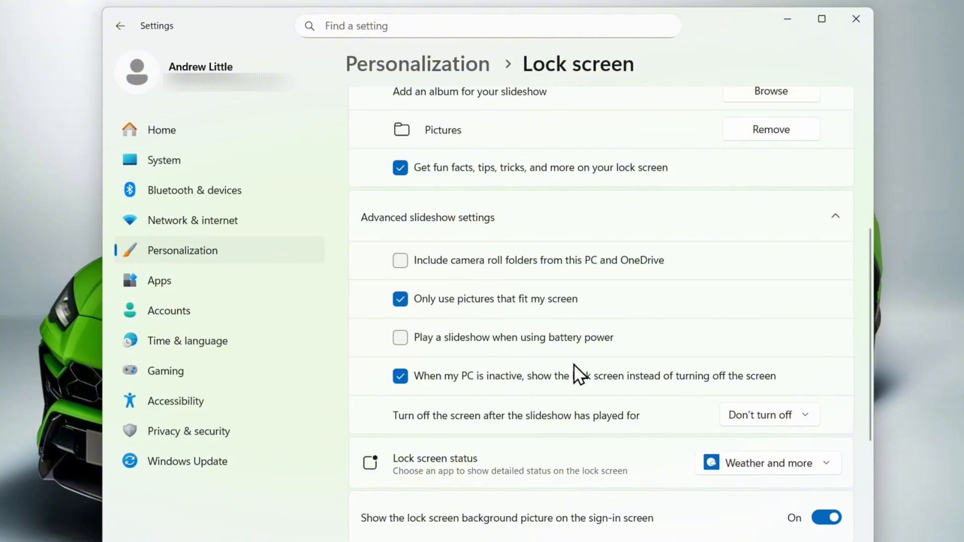
{"action": "scroll", "scroll_direction": "down", "scroll_amount": 3}
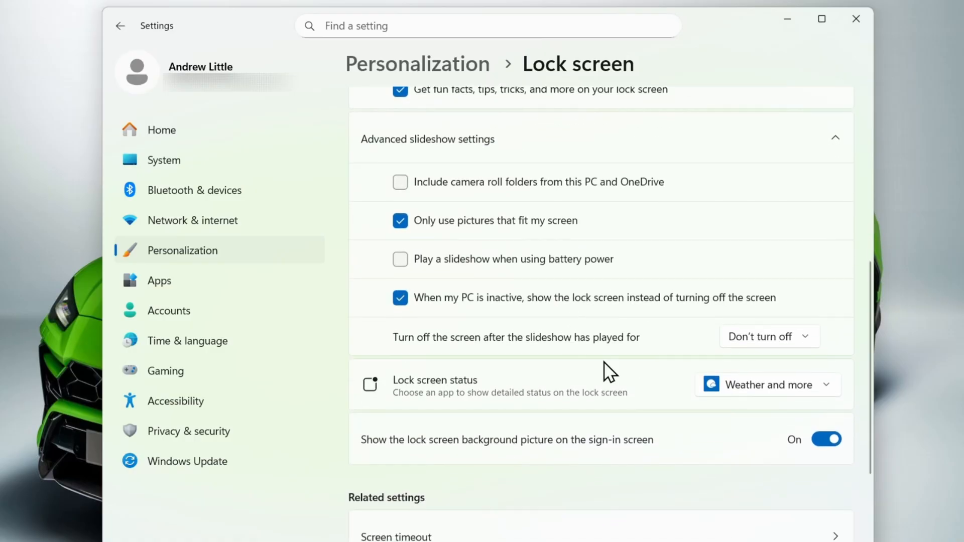
{"action": "scroll", "scroll_direction": "up", "scroll_amount": 3}
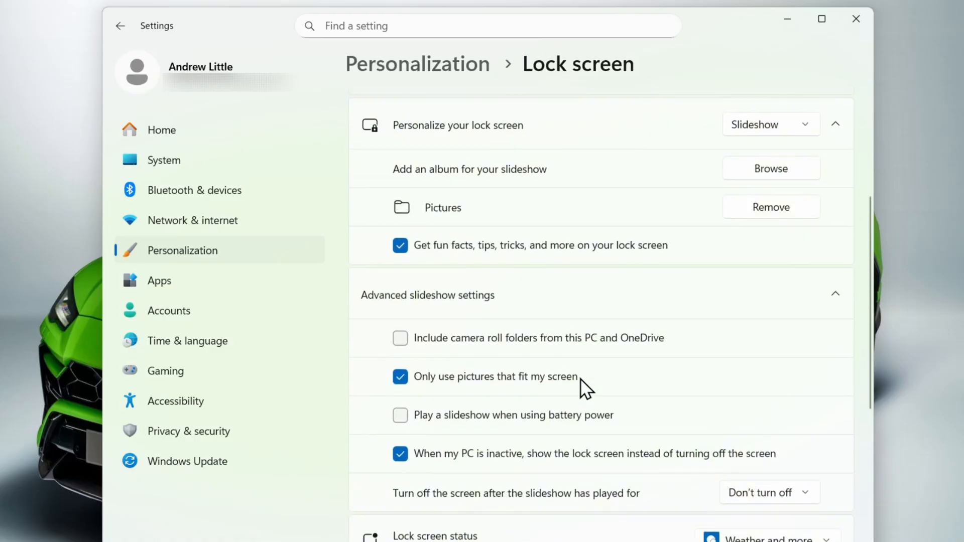
{"action": "scroll", "scroll_direction": "down", "scroll_amount": 3}
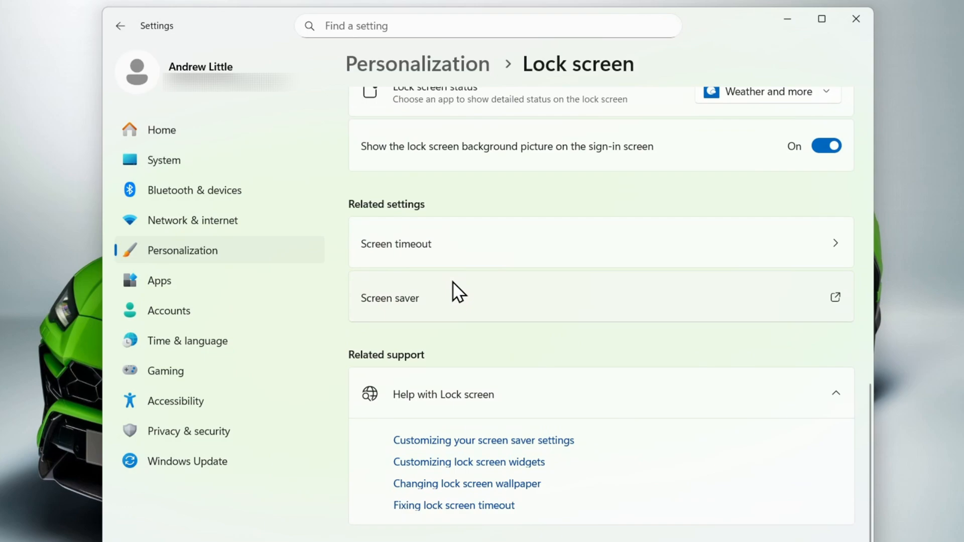